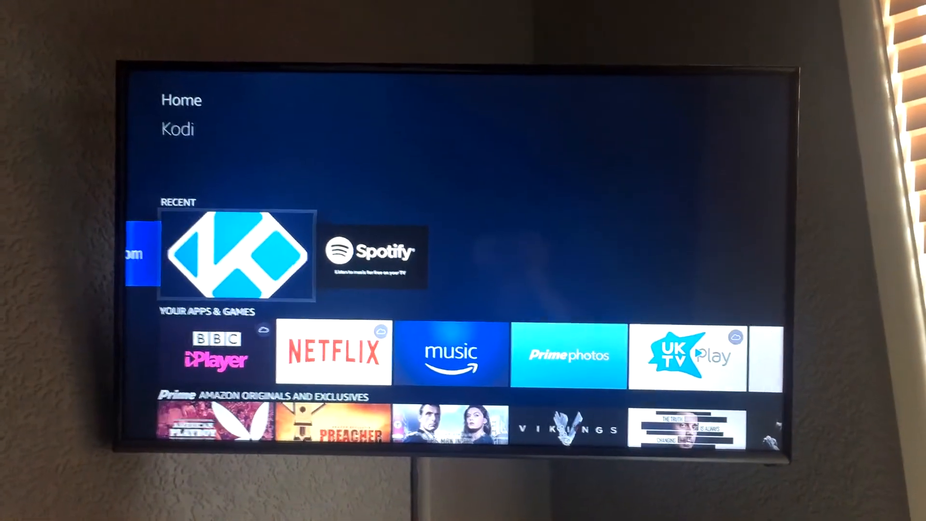
- Launch Kodi and dismiss its help, then enable unknown-source apps in Device settings
{"action": "left_click", "coordinate": [237, 256]}
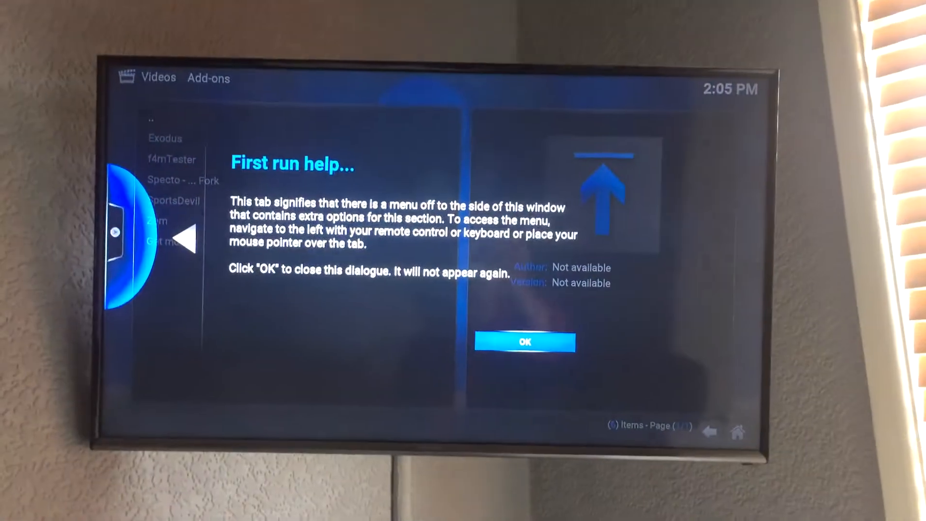
{"action": "left_click", "coordinate": [526, 343]}
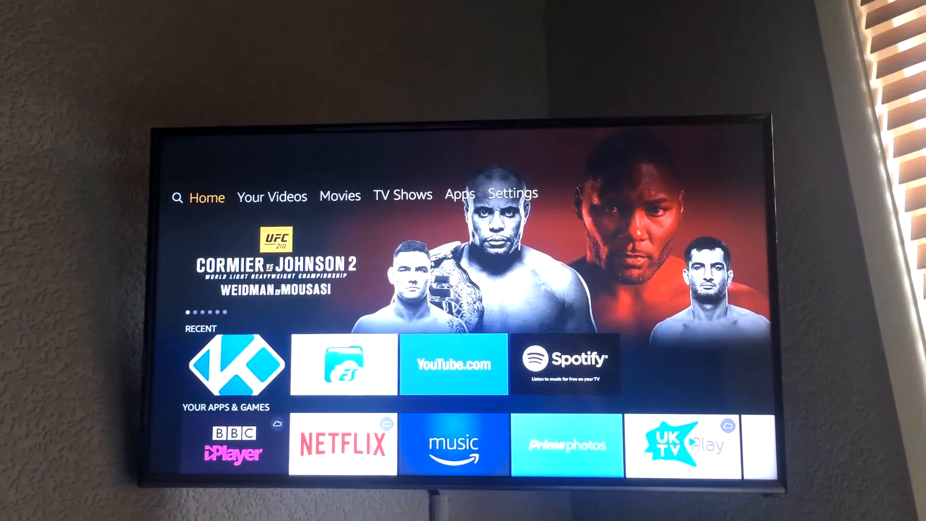
{"action": "left_click", "coordinate": [513, 193]}
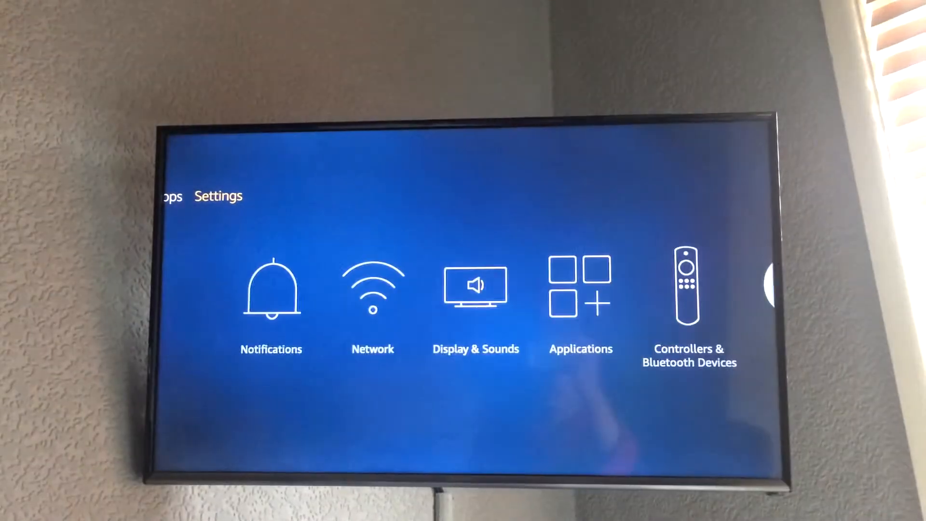
{"action": "scroll", "scroll_direction": "right", "scroll_amount": 3}
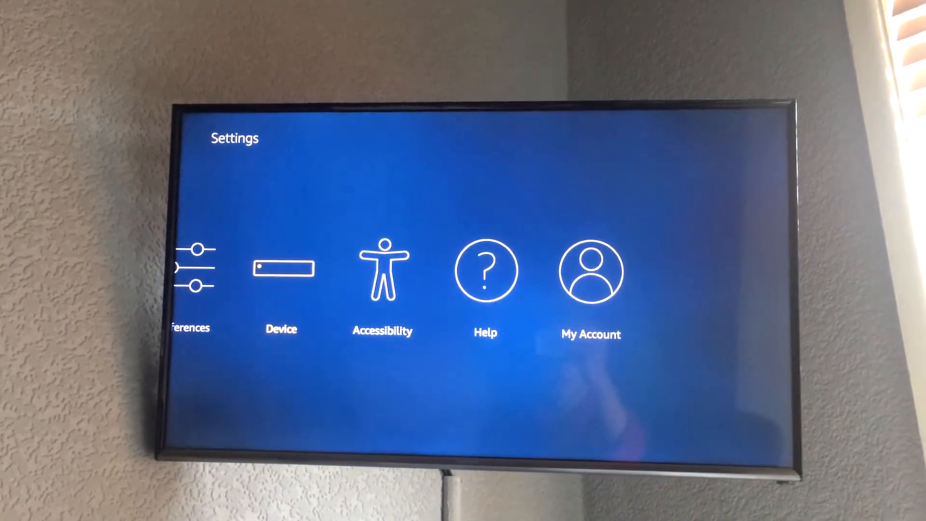
{"action": "left_click", "coordinate": [281, 272]}
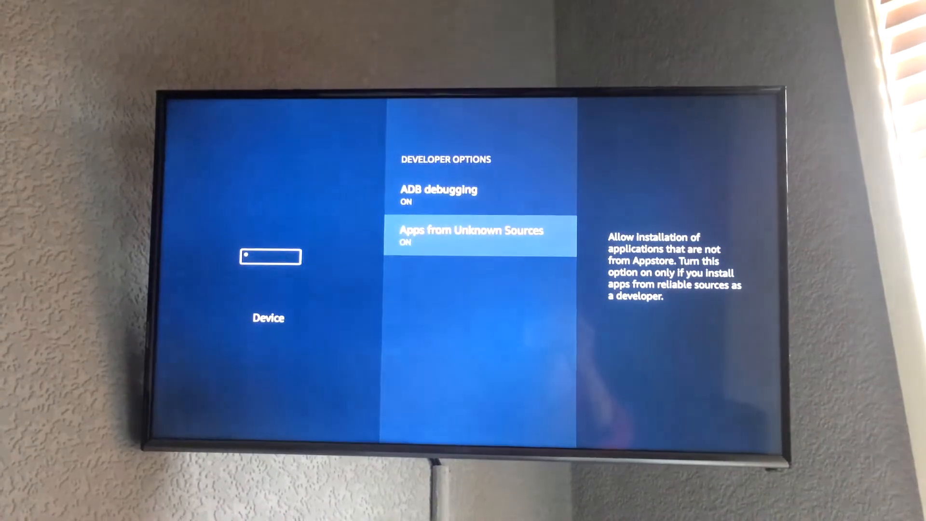
{"action": "key", "text": "Up"}
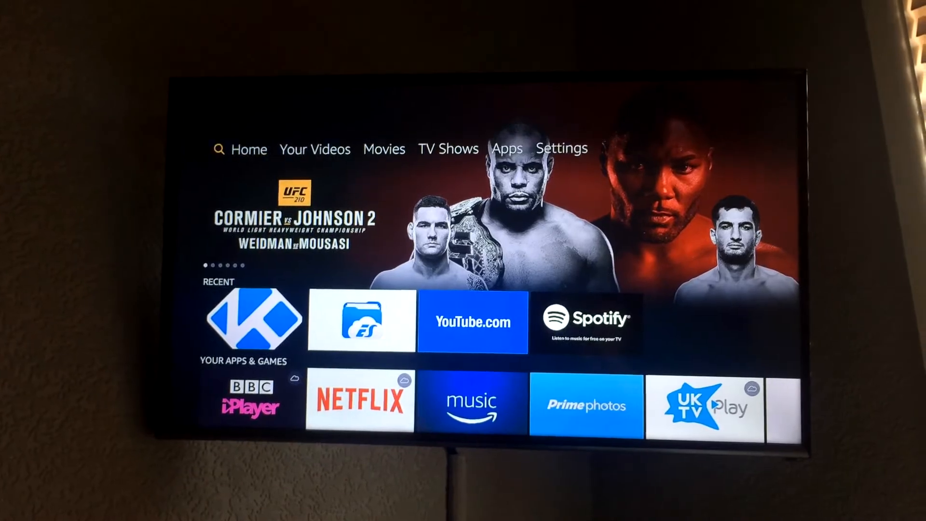
- Search the Fire TV for 'ES' and open ES File Explorer via the 'Es Explore' suggestion
{"action": "left_click", "coordinate": [219, 149]}
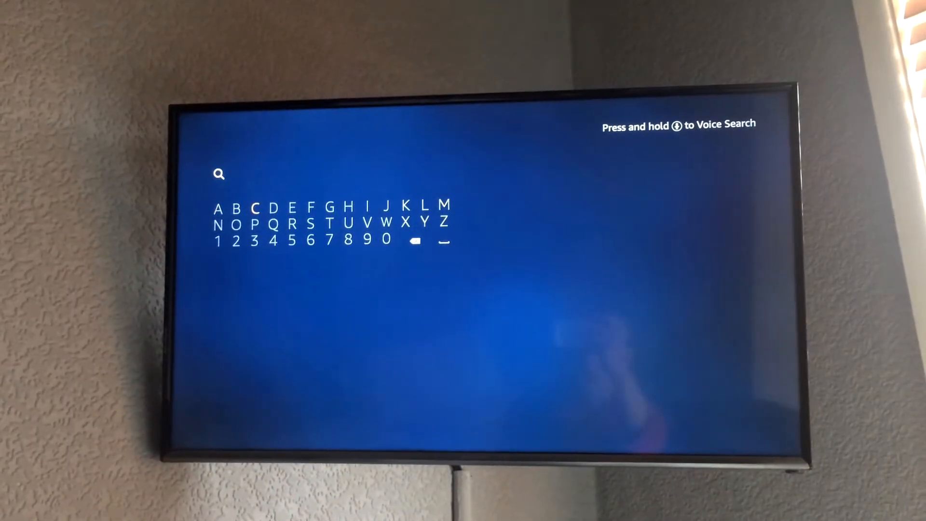
{"action": "left_click", "coordinate": [319, 196]}
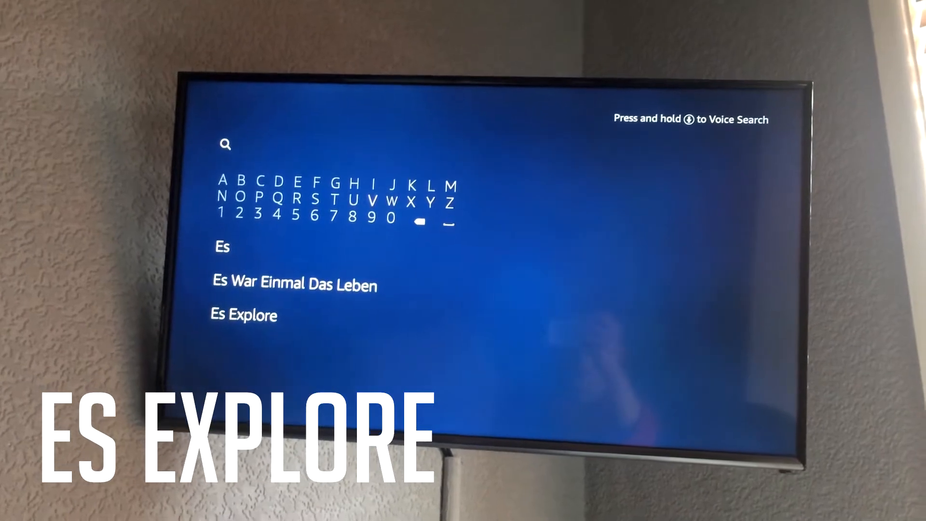
{"action": "left_click", "coordinate": [297, 183]}
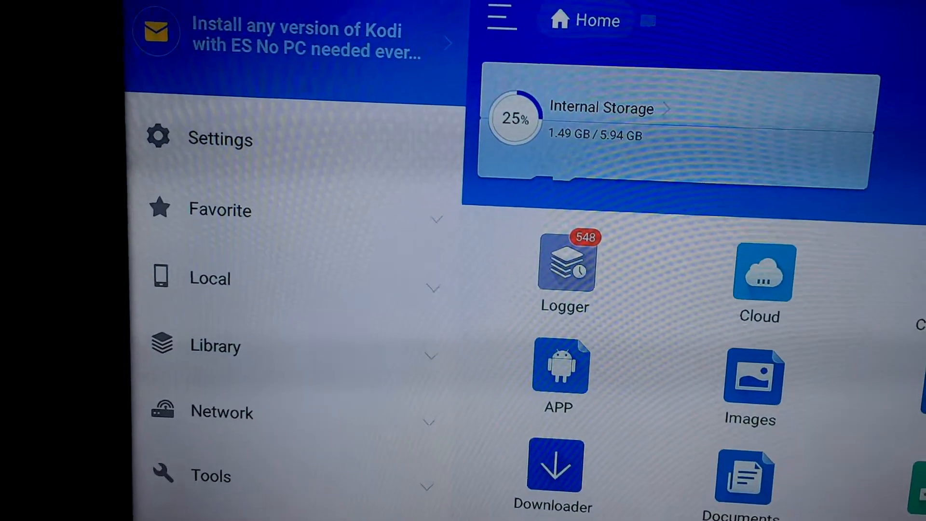
{"action": "left_click", "coordinate": [221, 210]}
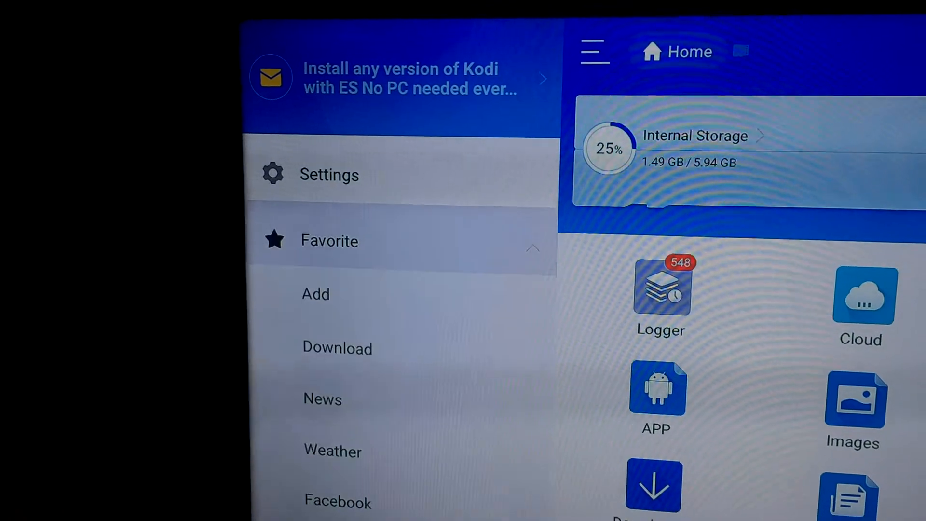
{"action": "left_click", "coordinate": [316, 293]}
{"action": "type", "text": "http"}
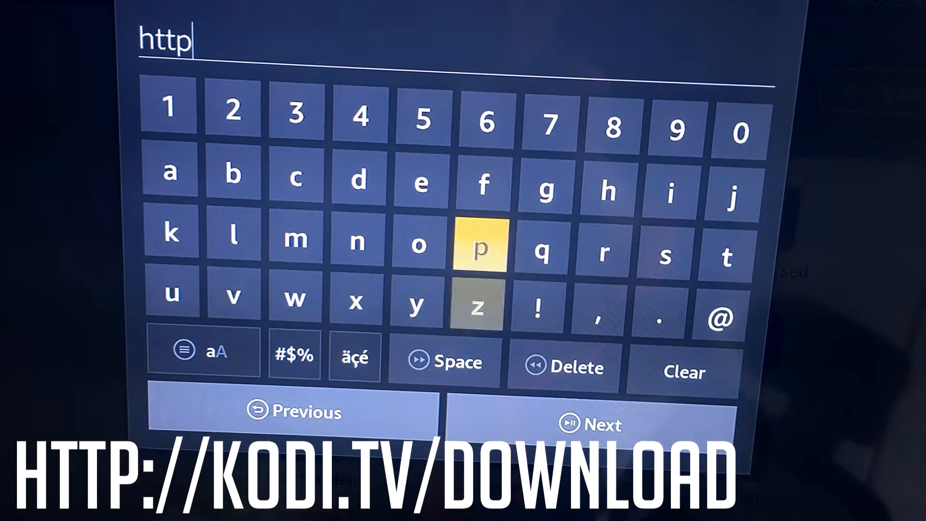
{"action": "left_click", "coordinate": [355, 356]}
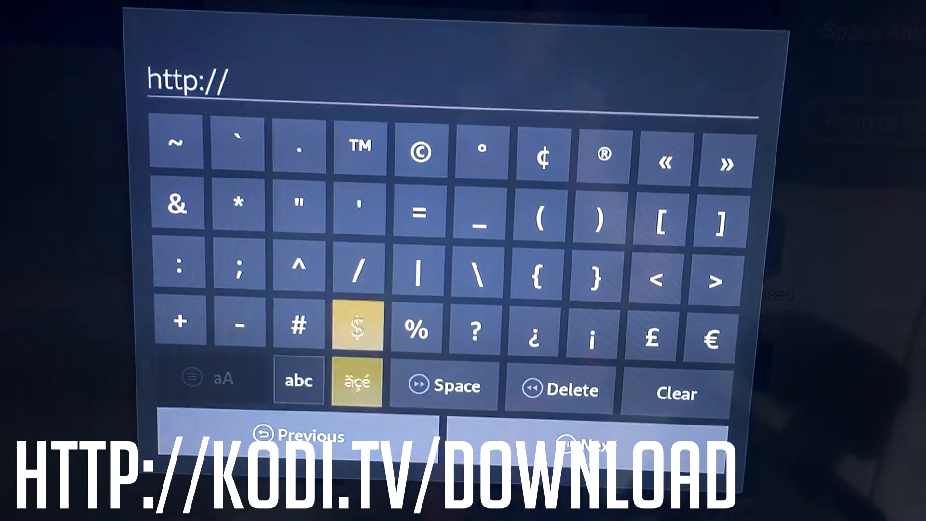
{"action": "left_click", "coordinate": [298, 381]}
{"action": "type", "text": "kodi.tv"}
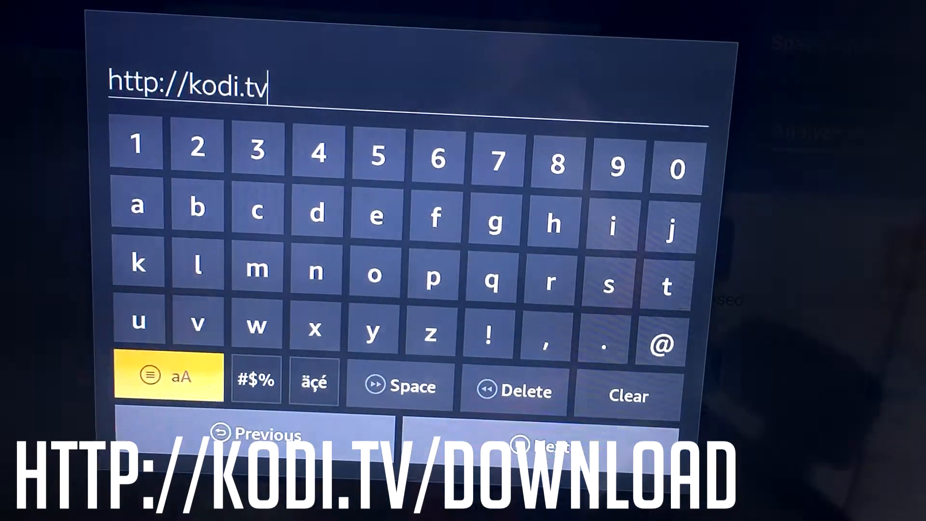
{"action": "left_click", "coordinate": [316, 214]}
{"action": "type", "text": "/down"}
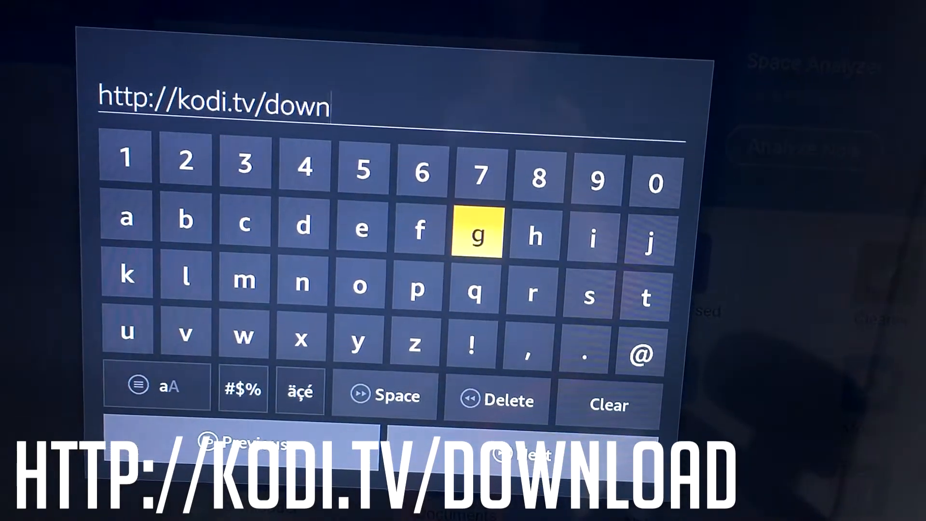
{"action": "left_click", "coordinate": [120, 210]}
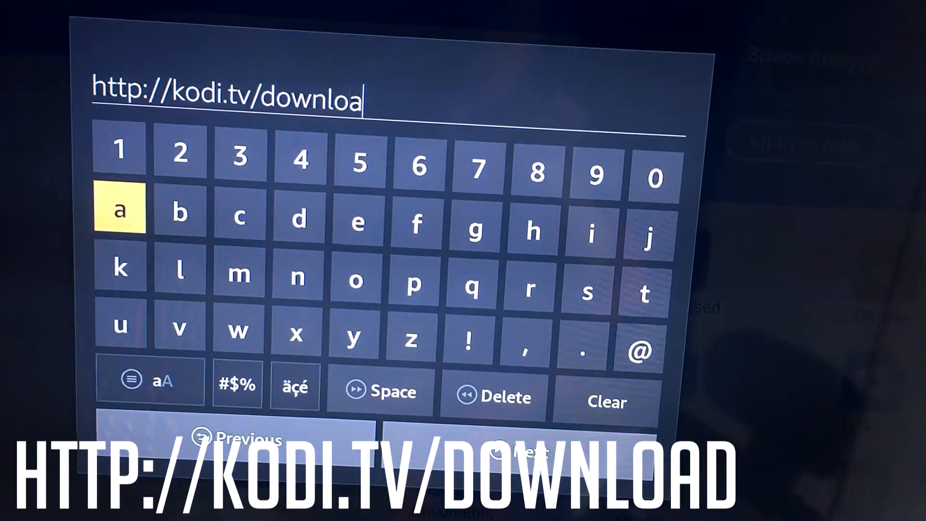
{"action": "left_click", "coordinate": [295, 221]}
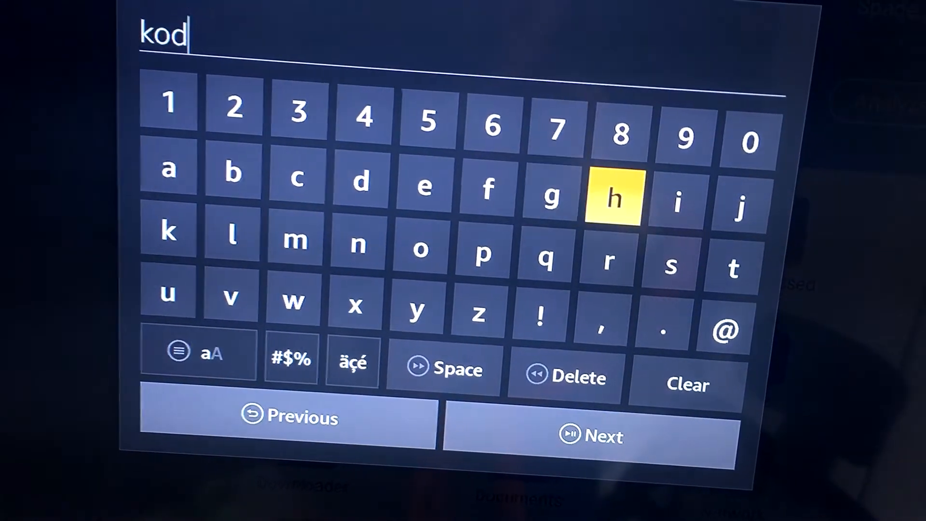
{"action": "left_click", "coordinate": [677, 199]}
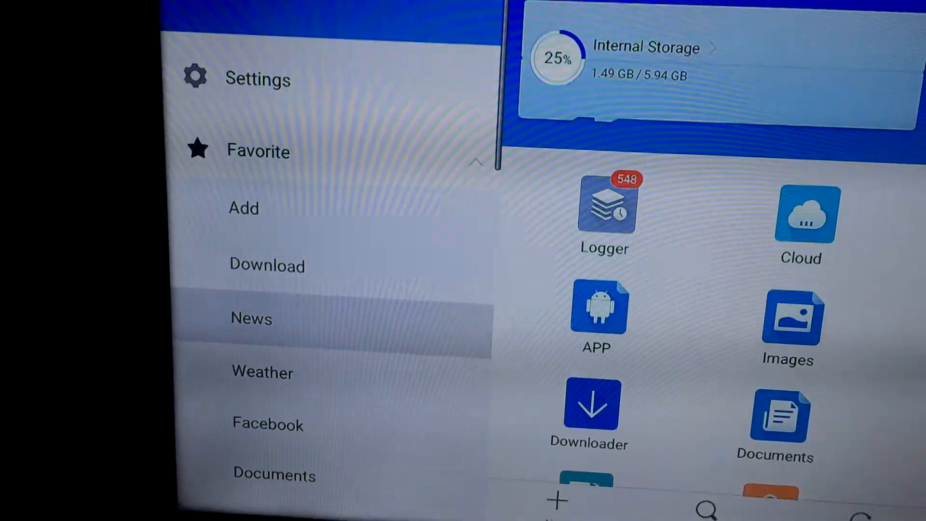
- Scroll down the Kodi download page and follow the Older Releases 'here' link
{"action": "scroll", "scroll_direction": "down", "scroll_amount": 3}
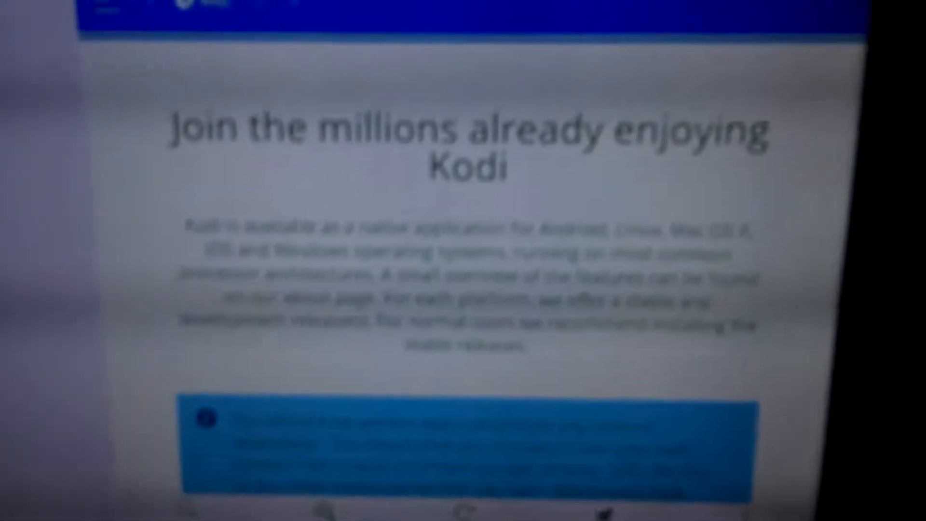
{"action": "scroll", "scroll_direction": "down", "scroll_amount": 3}
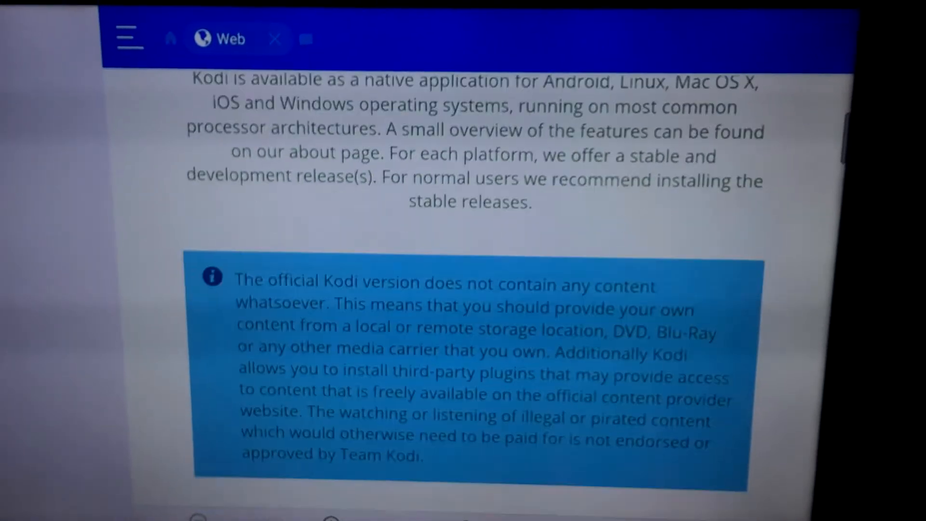
{"action": "scroll", "scroll_direction": "down", "scroll_amount": 3}
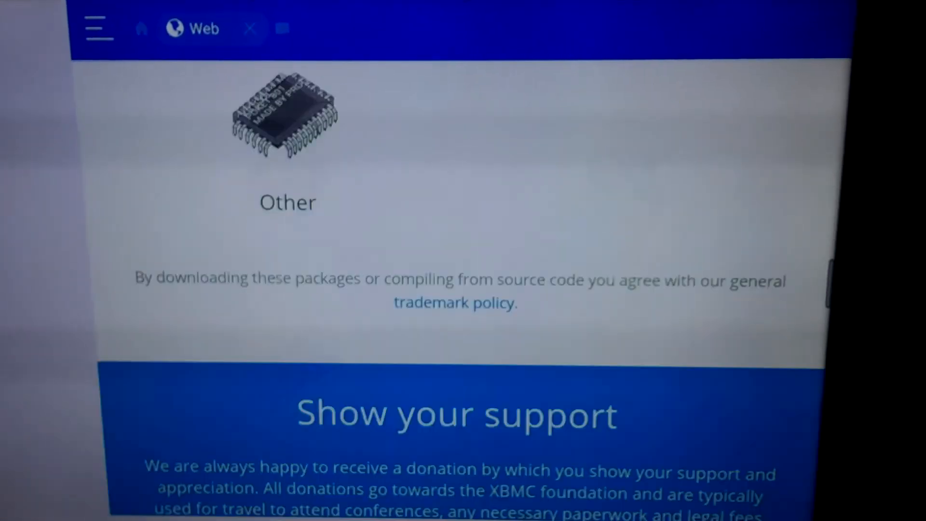
{"action": "scroll", "scroll_direction": "down", "scroll_amount": 3}
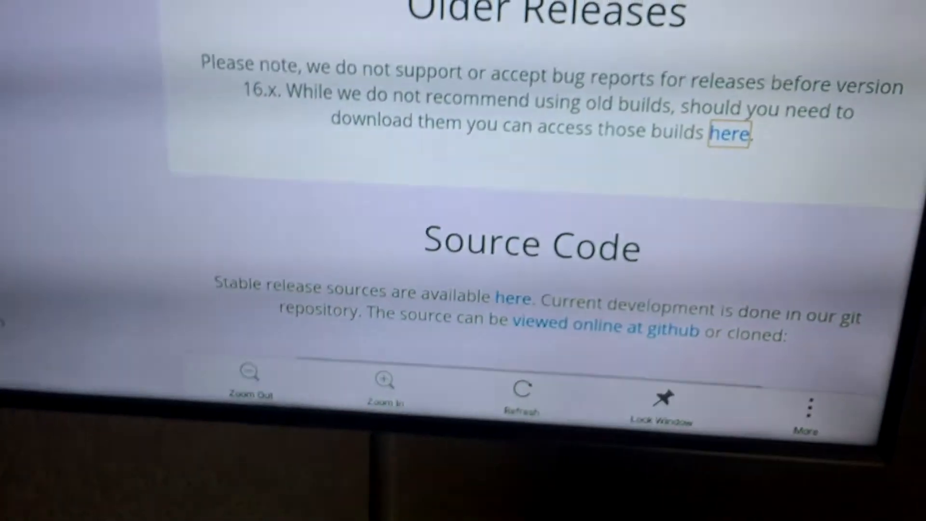
{"action": "left_click", "coordinate": [730, 133]}
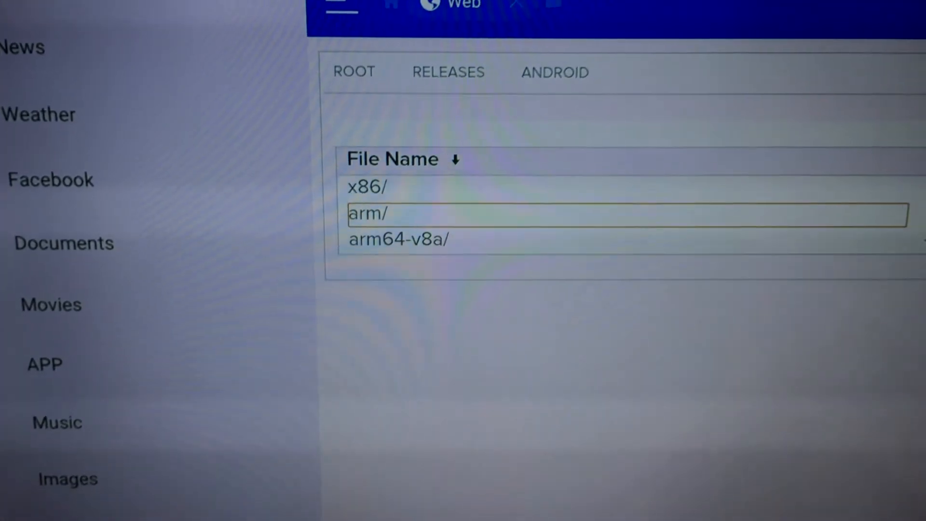
- Open the arm builds folder and scroll through the older Krypton and Jarvis APKs
{"action": "left_click", "coordinate": [367, 214]}
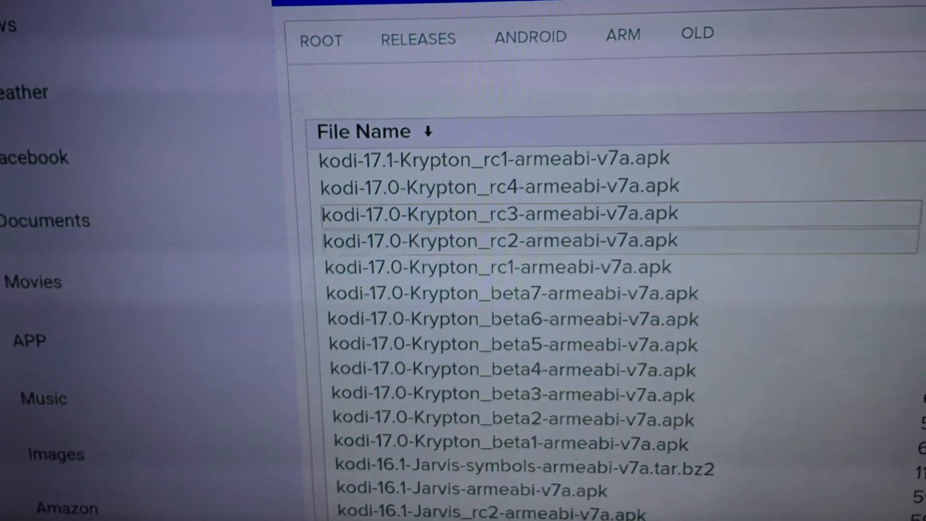
{"action": "scroll", "scroll_direction": "down", "scroll_amount": 3}
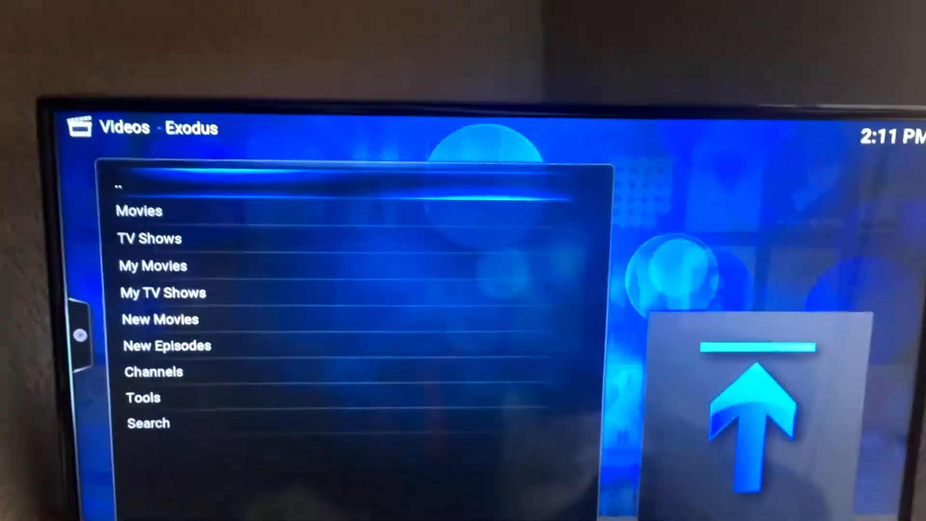
- Open Exodus Movies and play Moana (2016) from the poster grid
{"action": "left_click", "coordinate": [139, 211]}
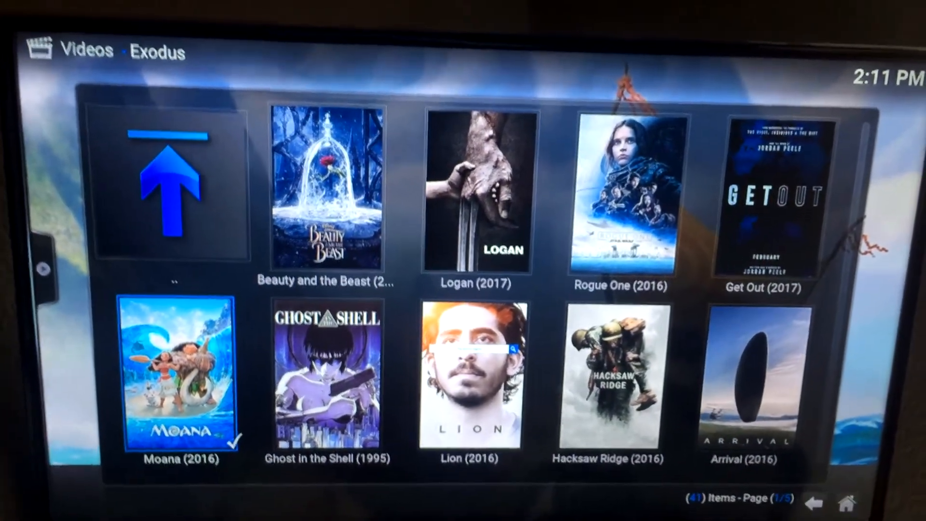
{"action": "left_click", "coordinate": [471, 378]}
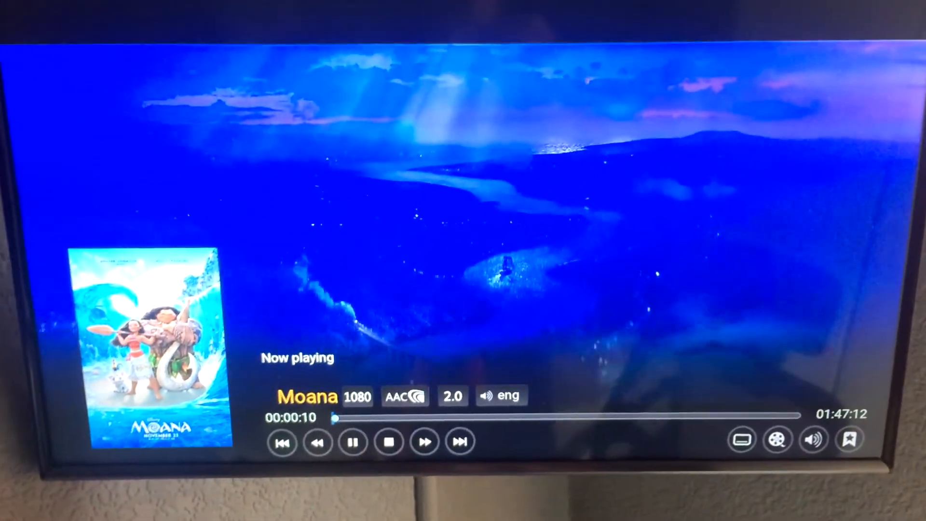
- Fast-forward Moana to about 2:30, then resume normal-speed playback
{"action": "left_click", "coordinate": [424, 442]}
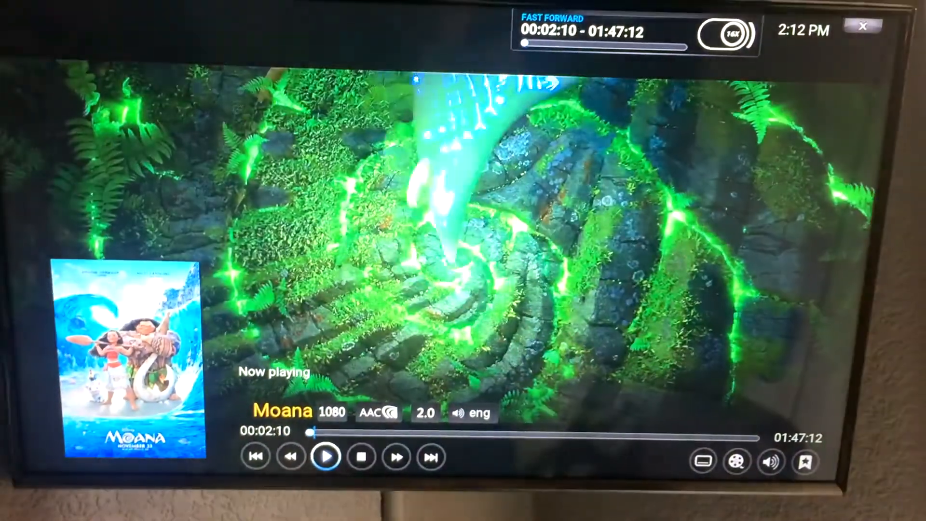
{"action": "left_click", "coordinate": [326, 456]}
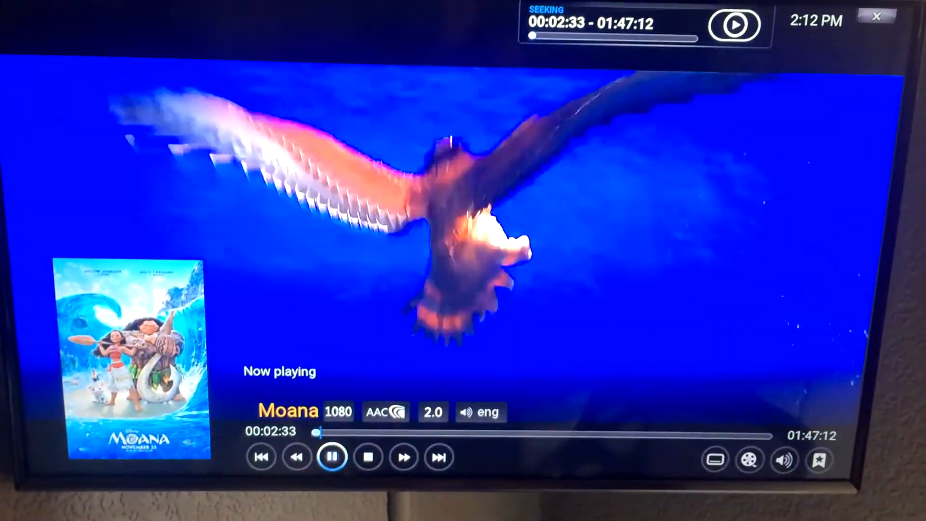